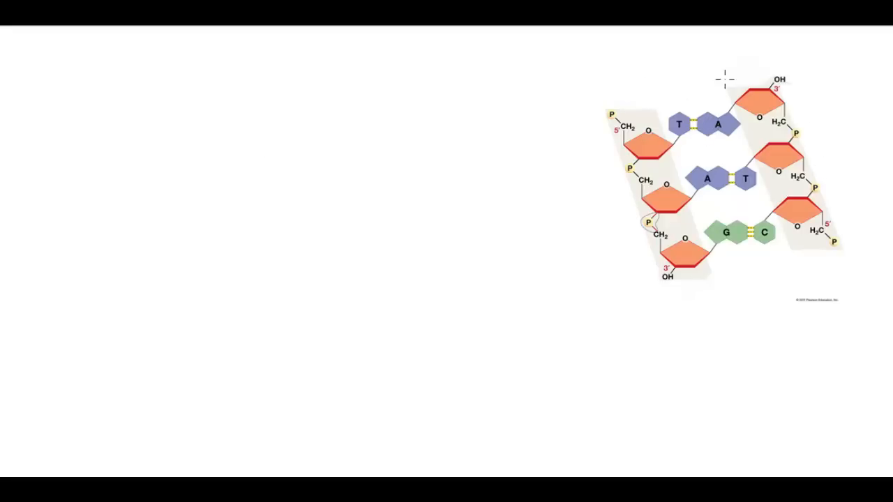
{"action": "mouse_move", "coordinate": [638, 264]}
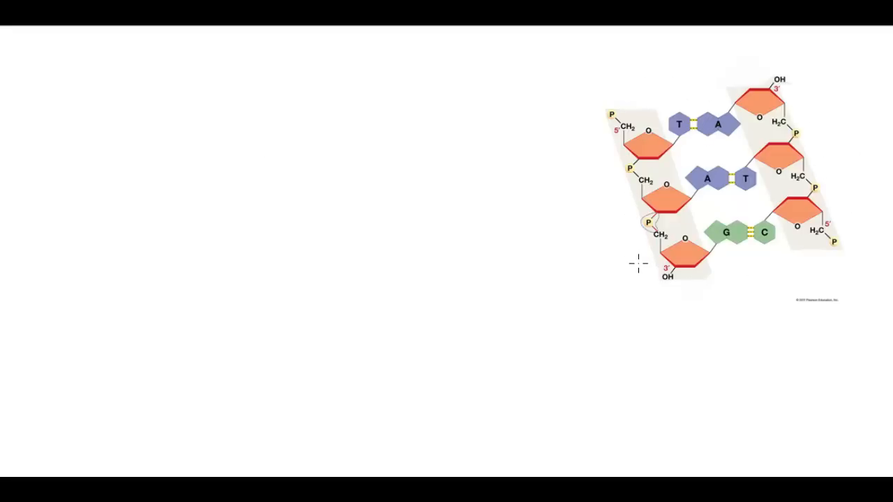
{"action": "mouse_move", "coordinate": [683, 95]}
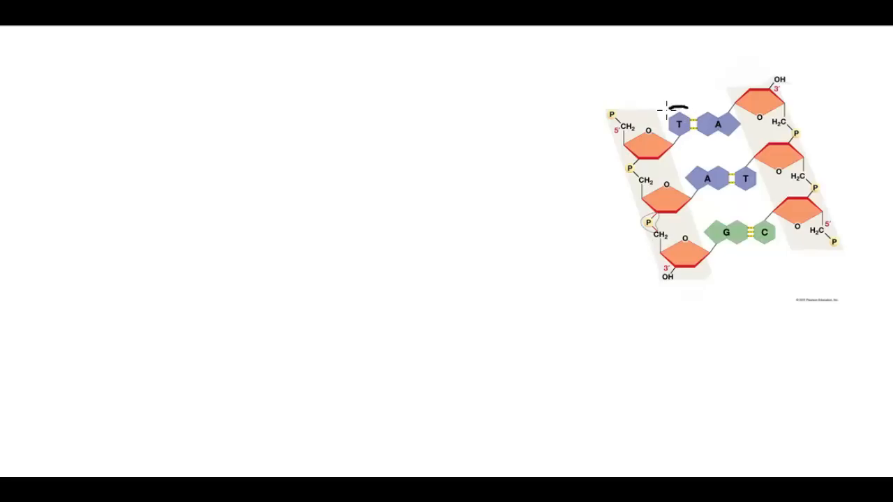
Step: Circle the T and A bases of the top pair and write 'T-A' above the diagram
{"action": "left_click_drag", "start_coordinate": [667, 109], "coordinate": [678, 132]}
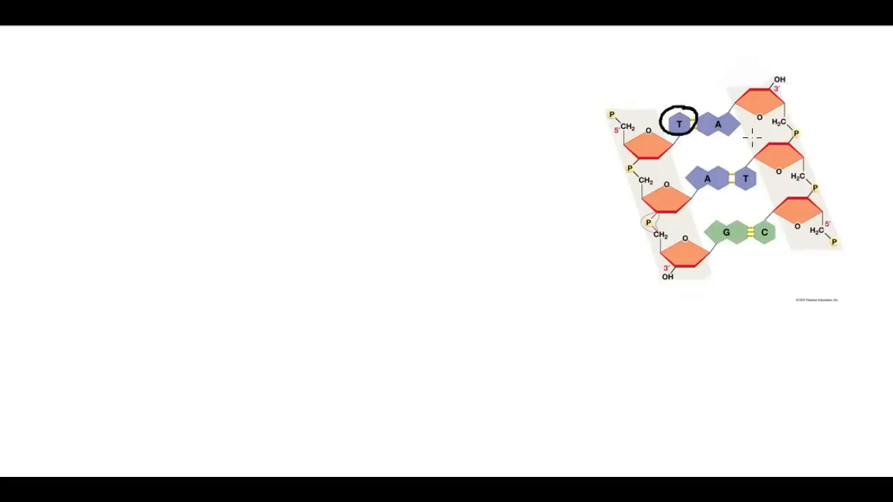
{"action": "left_click_drag", "start_coordinate": [695, 114], "coordinate": [728, 111]}
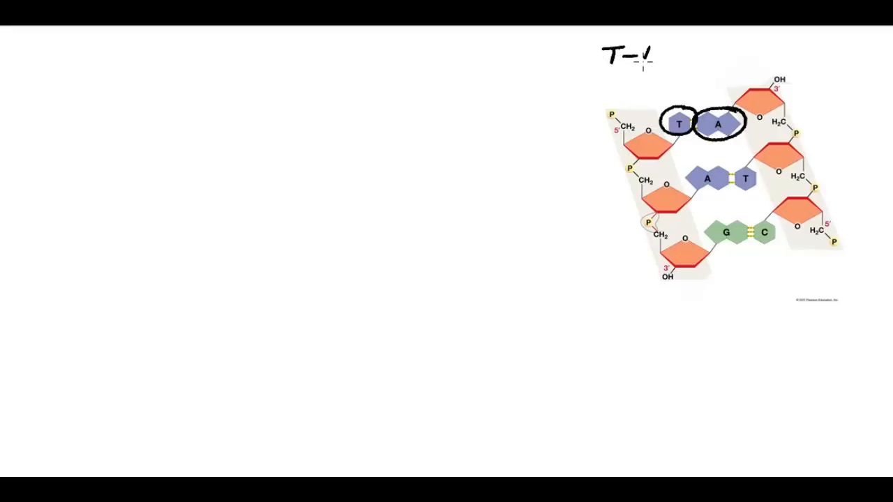
{"action": "type", "text": "A"}
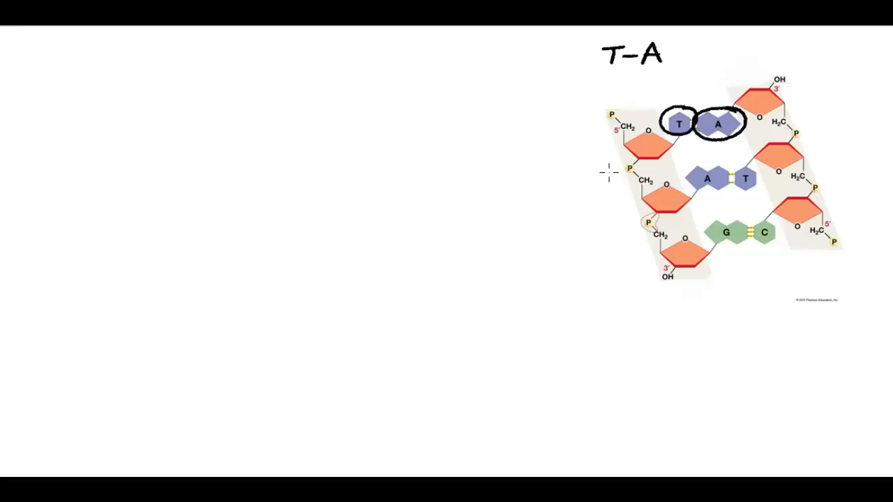
{"action": "mouse_move", "coordinate": [737, 212]}
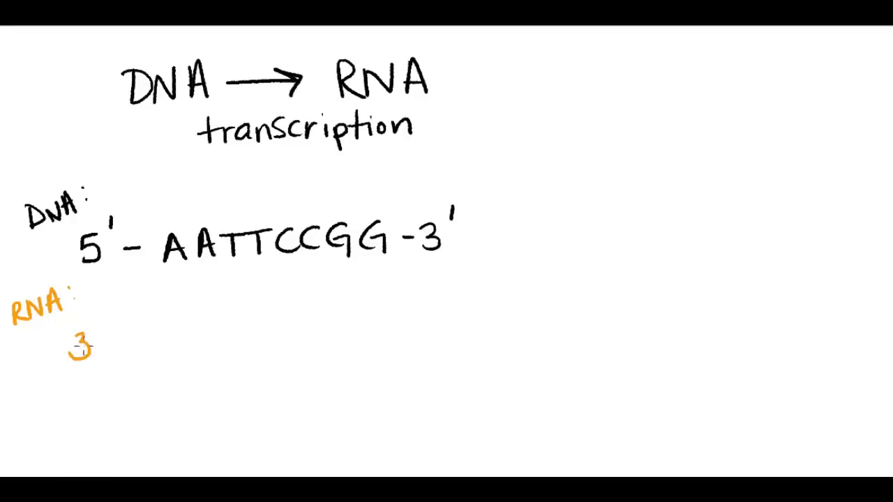
Step: Write the RNA strand's 5' end in orange and draw an orange upward arrow on the right
{"action": "type", "text": "5'"}
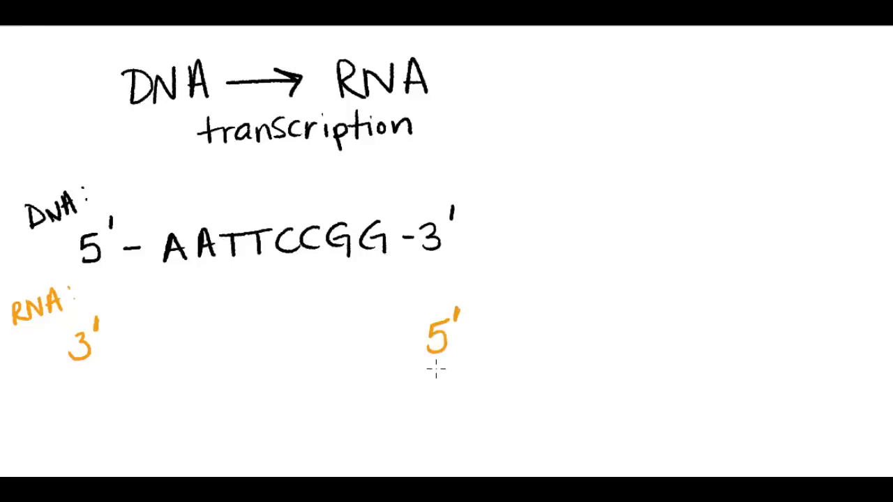
{"action": "mouse_move", "coordinate": [243, 327]}
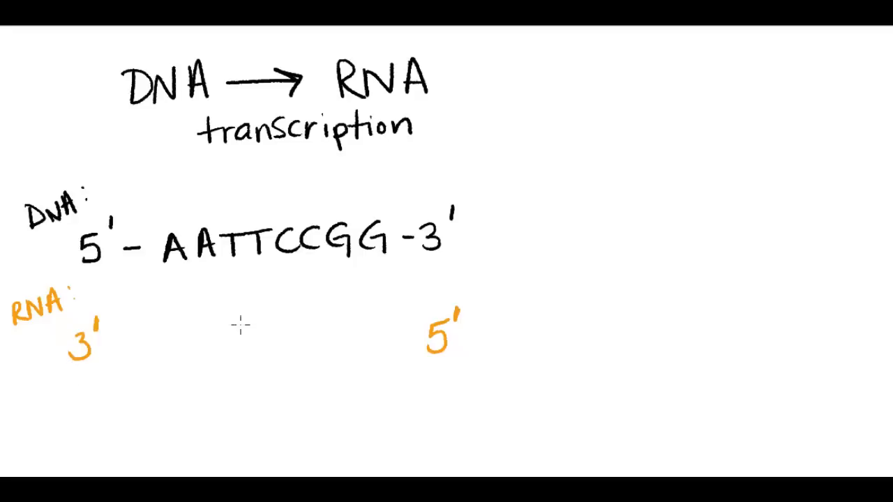
{"action": "left_click_drag", "start_coordinate": [631, 151], "coordinate": [636, 73]}
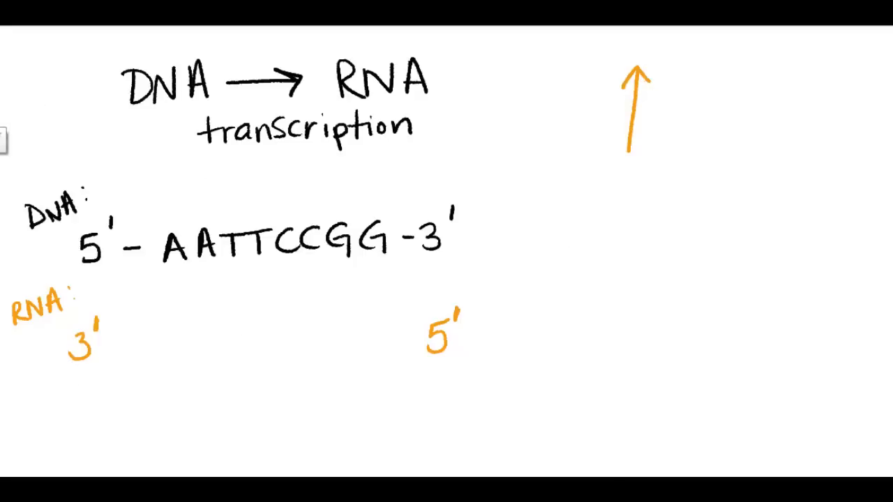